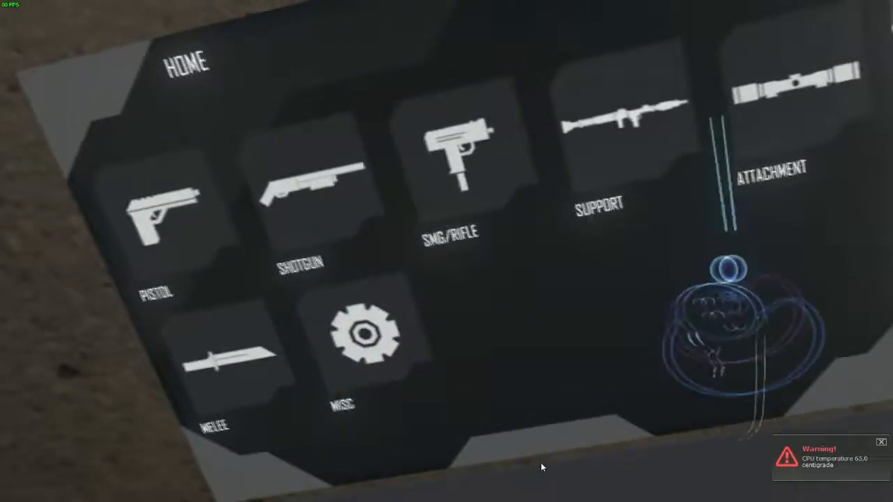
Step: Open the Attachment category's reflex sights, showing optics like HoloSight Long and Kobra Reflex Sight
click(770, 167)
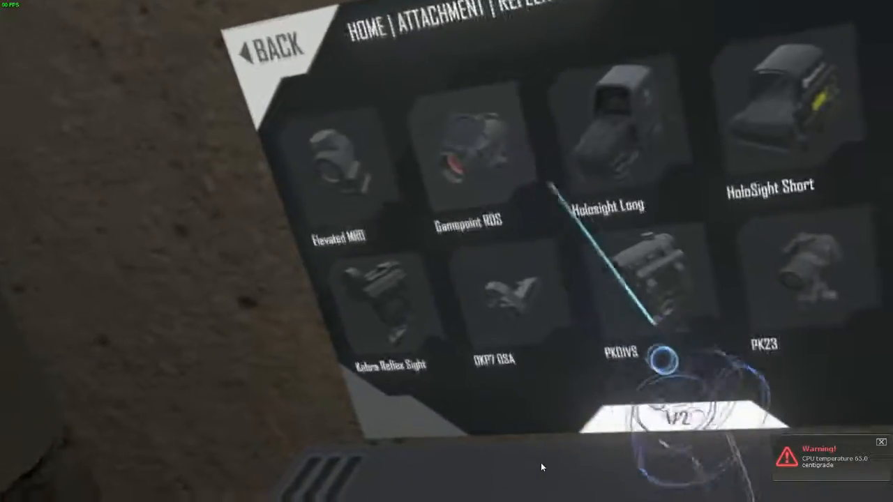